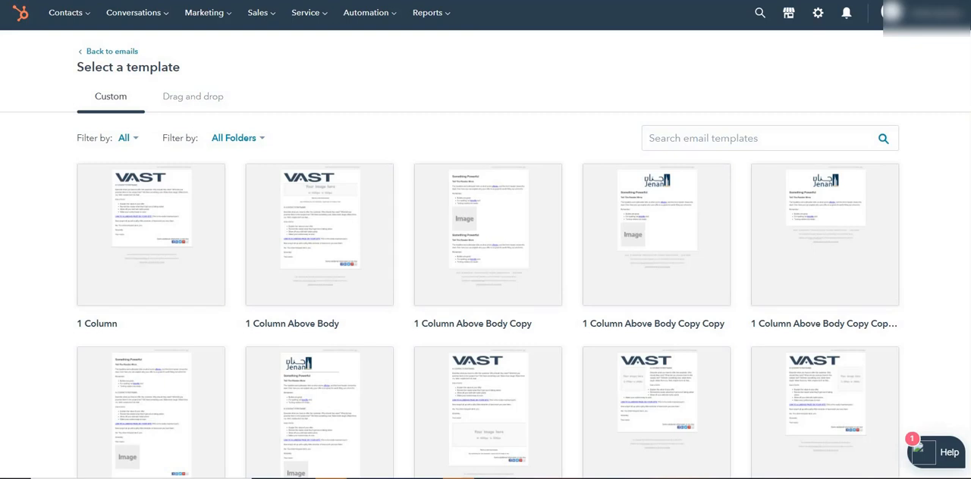
# - Switch the template picker to the drag-and-drop templates such as Promotion
pyautogui.click(193, 96)
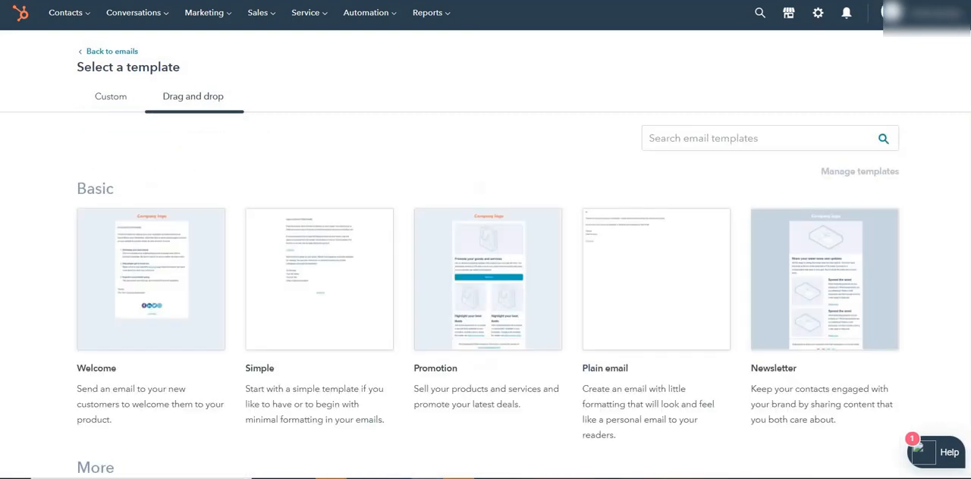
pyautogui.moveTo(488, 280)
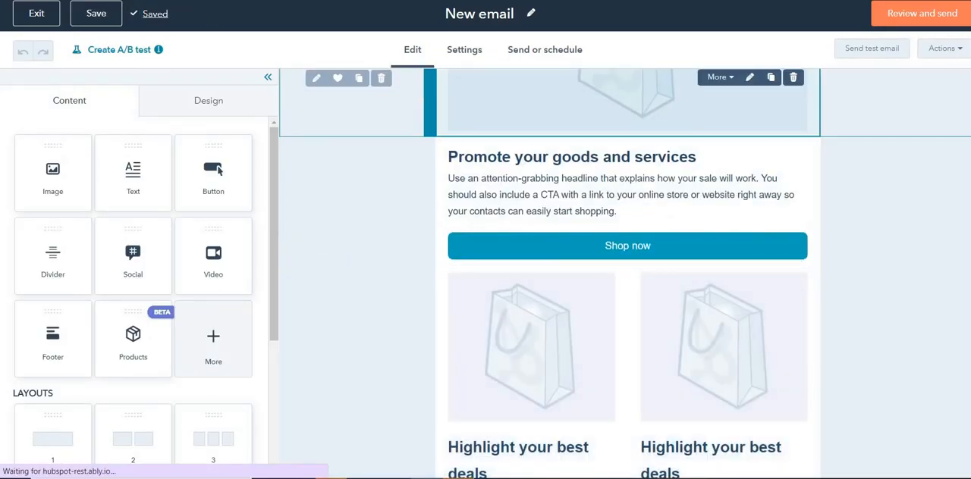
pyautogui.scroll(-3)
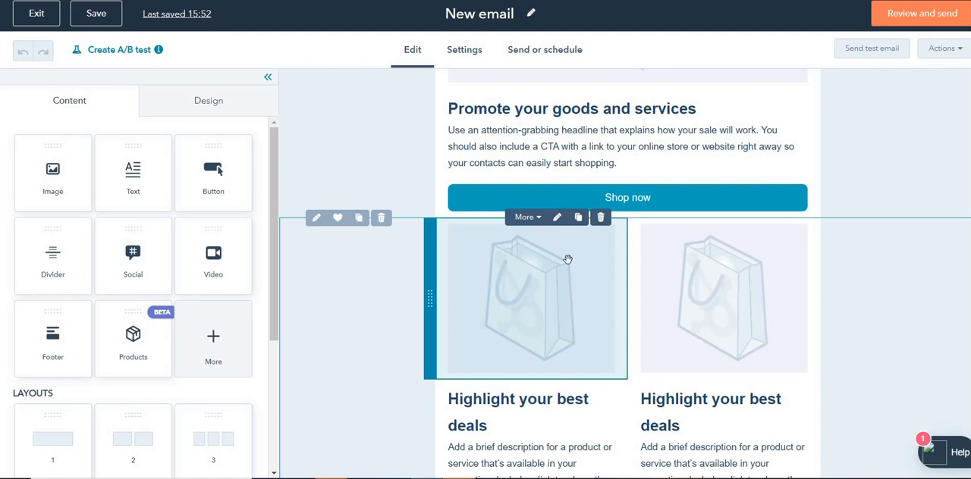
pyautogui.scroll(-3)
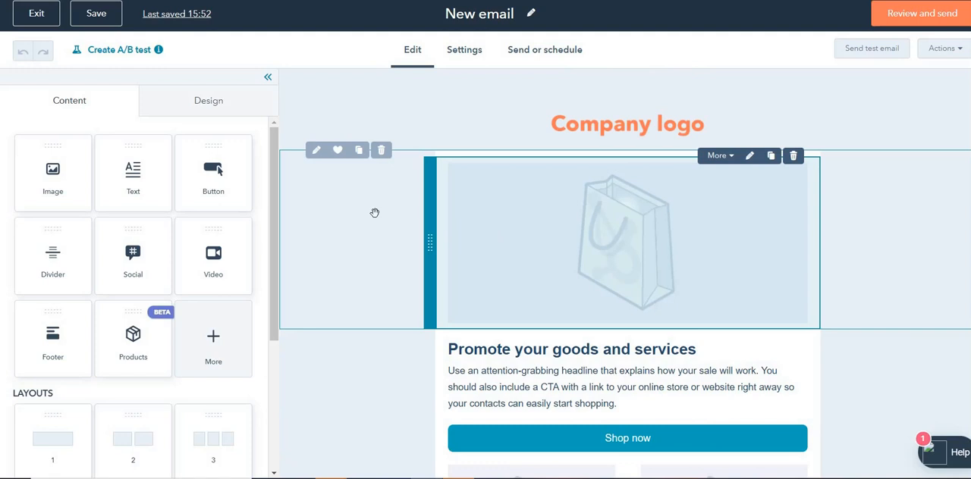
pyautogui.scroll(-3)
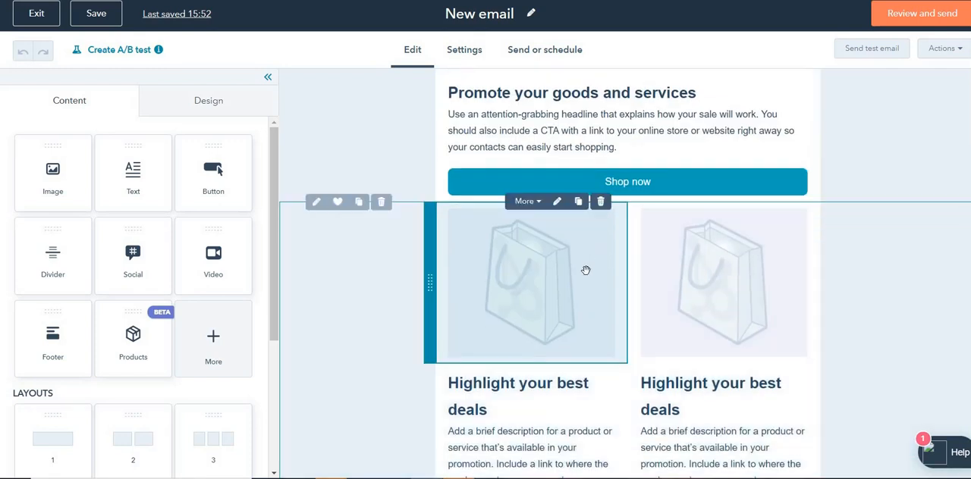
pyautogui.scroll(-3)
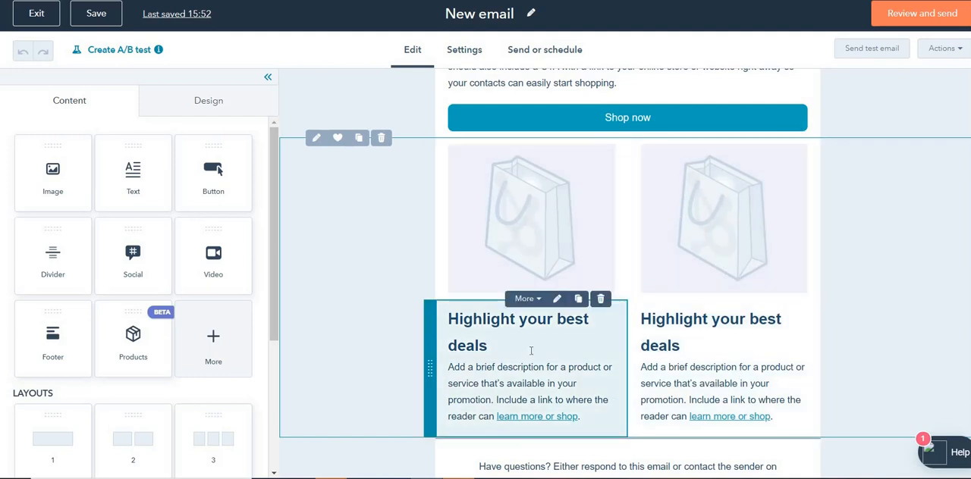
pyautogui.click(709, 342)
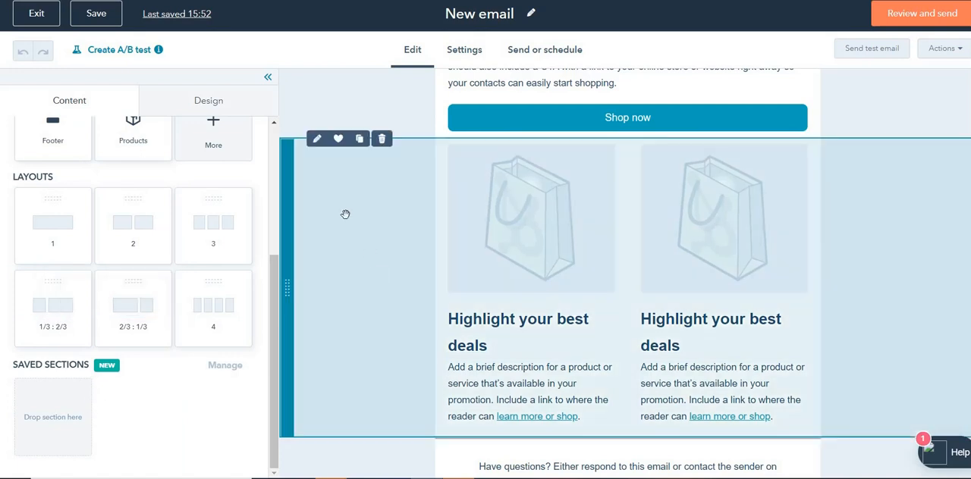
pyautogui.moveTo(339, 139)
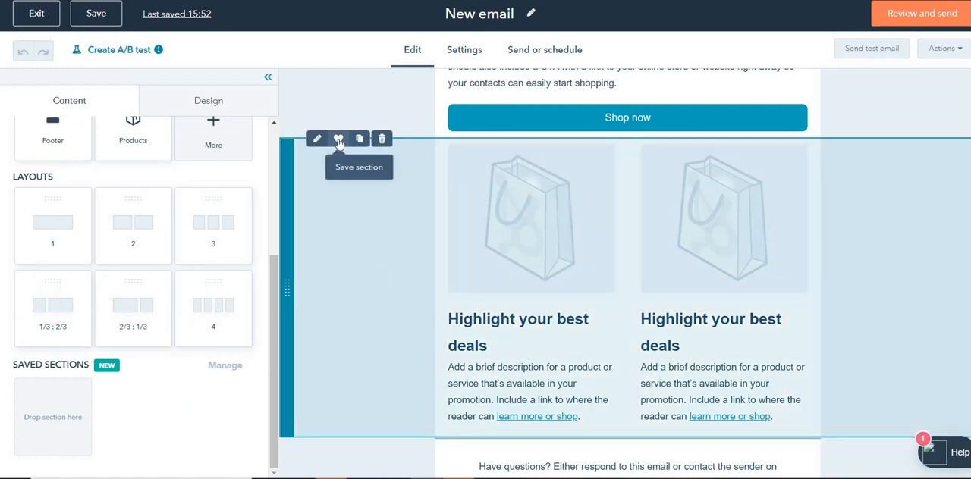
# - Save the two-column deals section as a reusable section named 'Image + text'
pyautogui.click(338, 138)
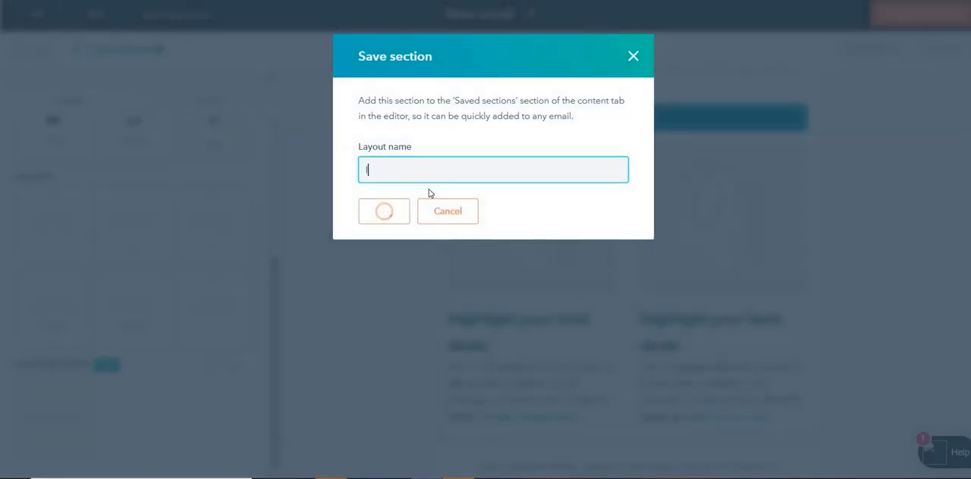
pyautogui.write('Image')
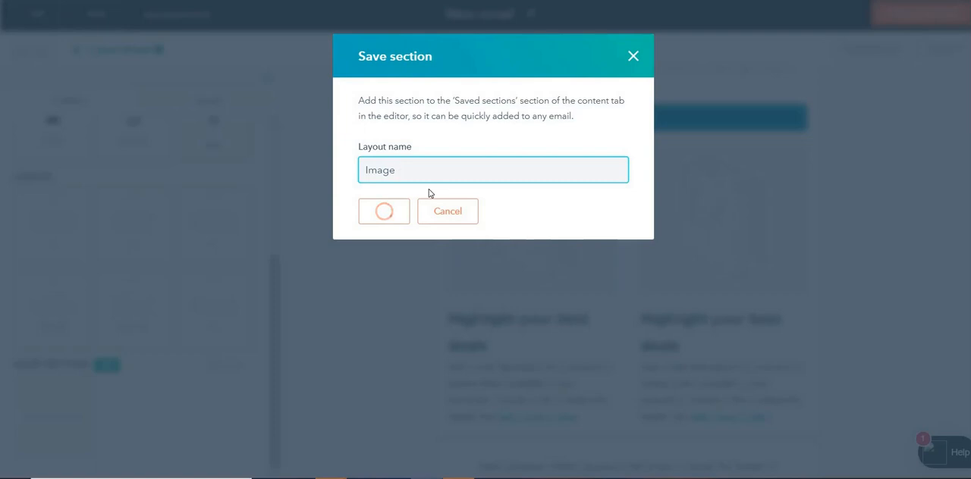
pyautogui.write('+ text (2')
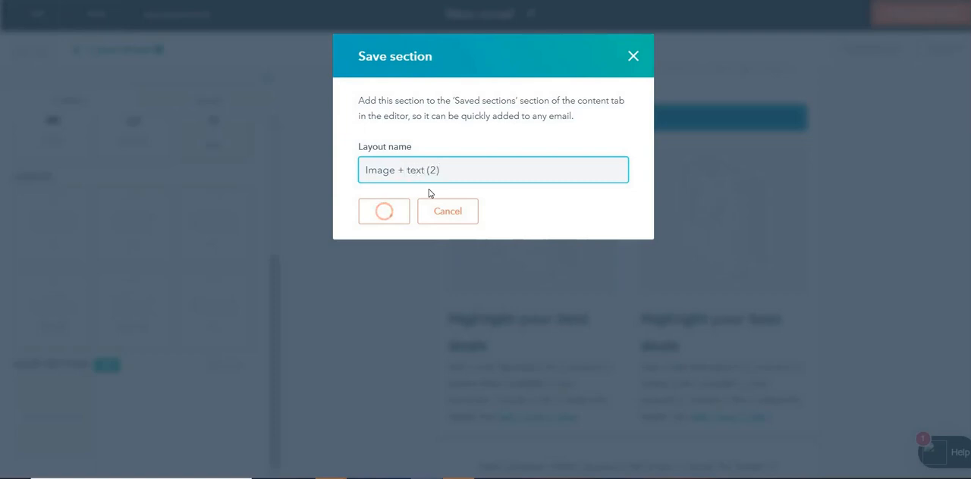
pyautogui.click(383, 210)
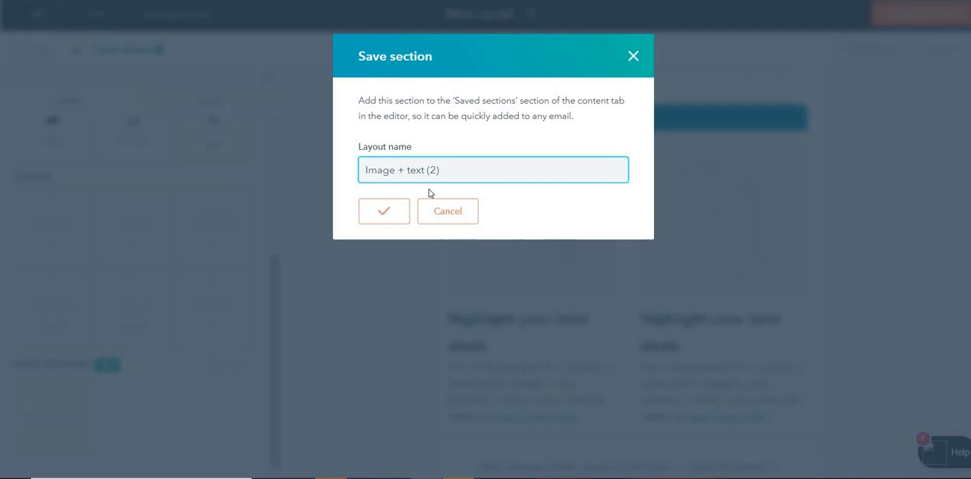
pyautogui.click(383, 211)
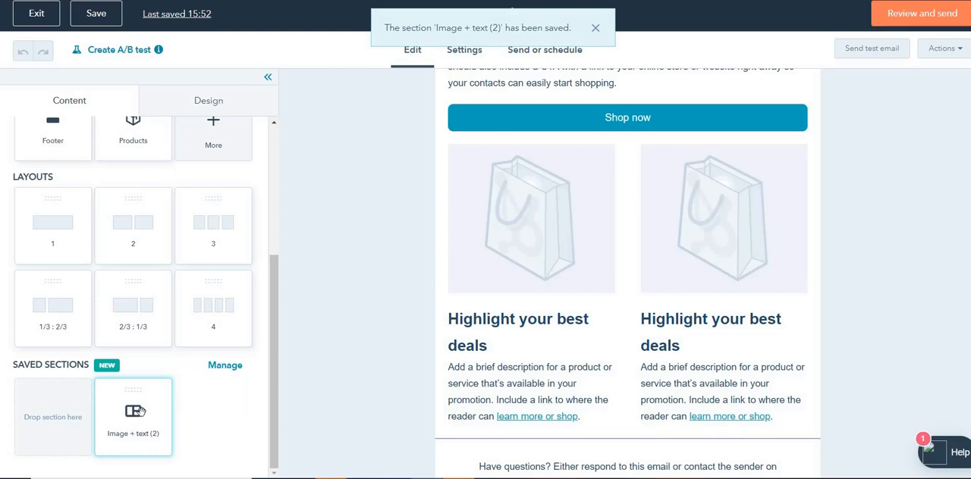
# - Insert the saved 'Image + text (2)' section below the original deals section
pyautogui.click(596, 29)
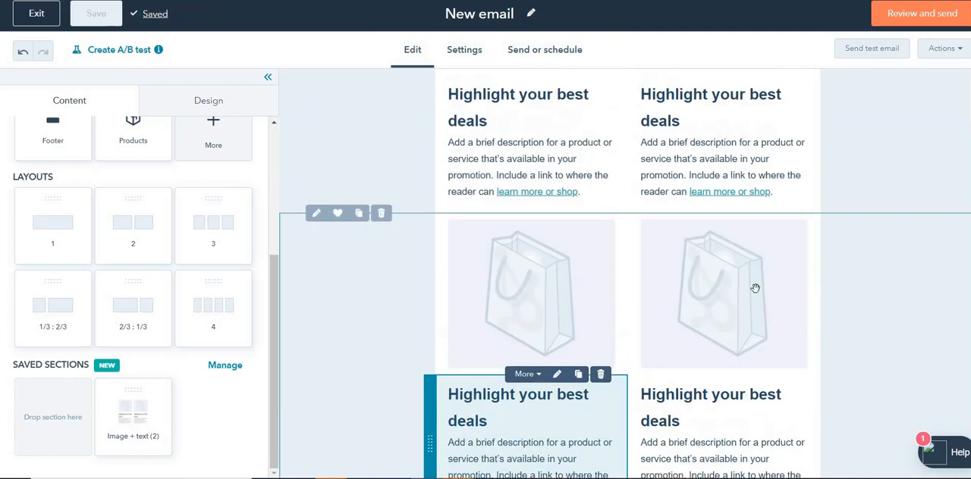
pyautogui.scroll(-3)
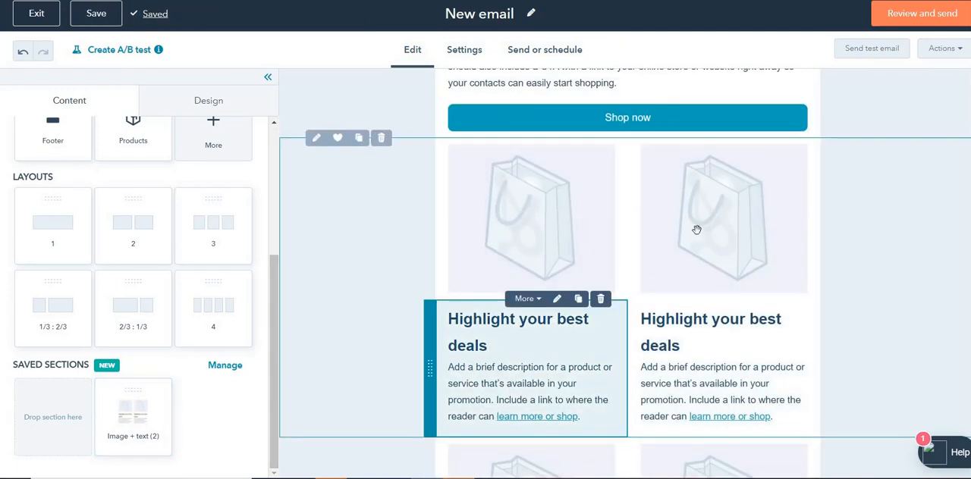
pyautogui.scroll(-3)
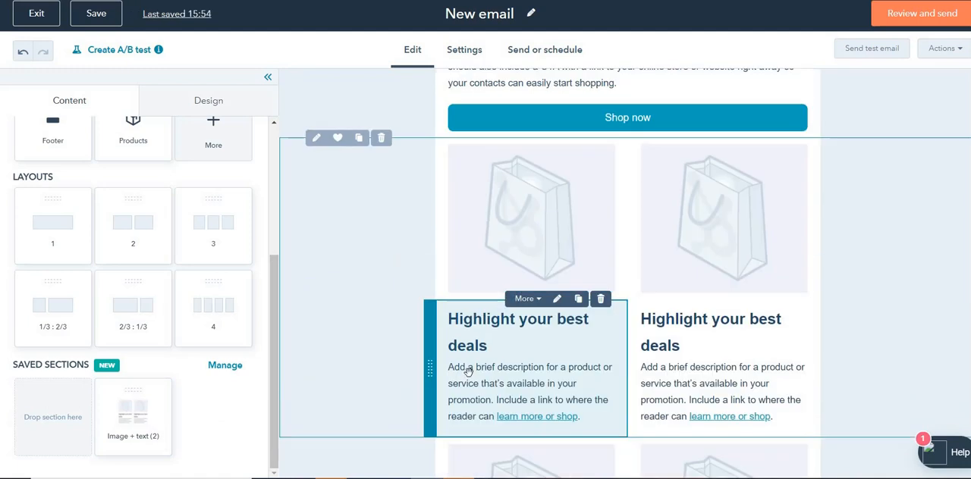
pyautogui.scroll(-3)
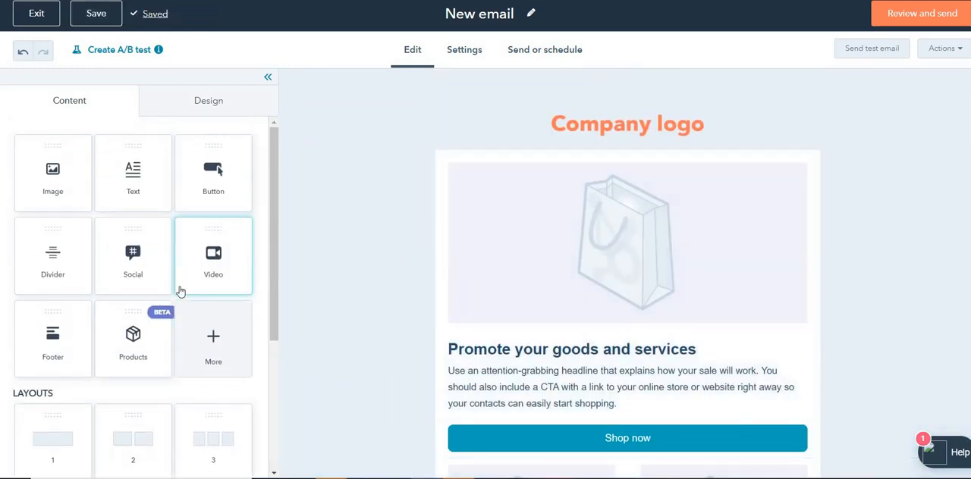
# - Place an empty 2-column layout below the Shop now button and open its layout settings
pyautogui.scroll(-3)
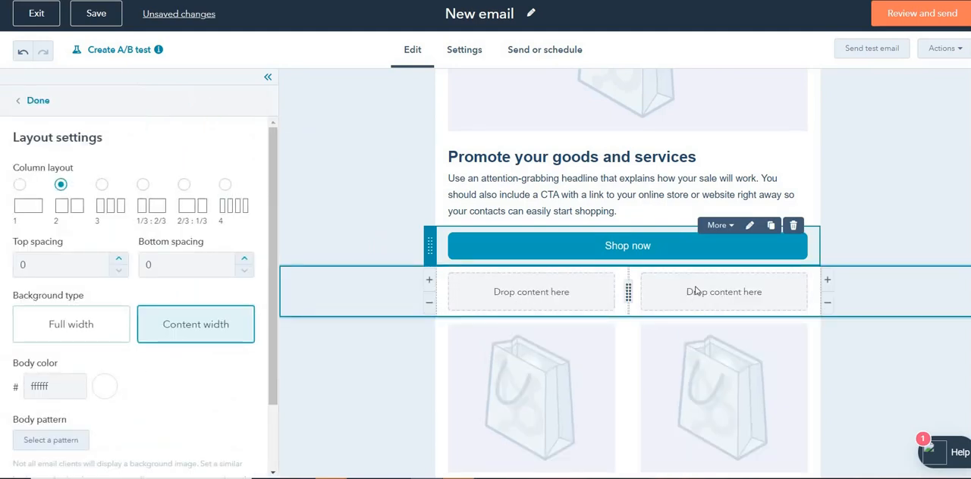
pyautogui.click(71, 324)
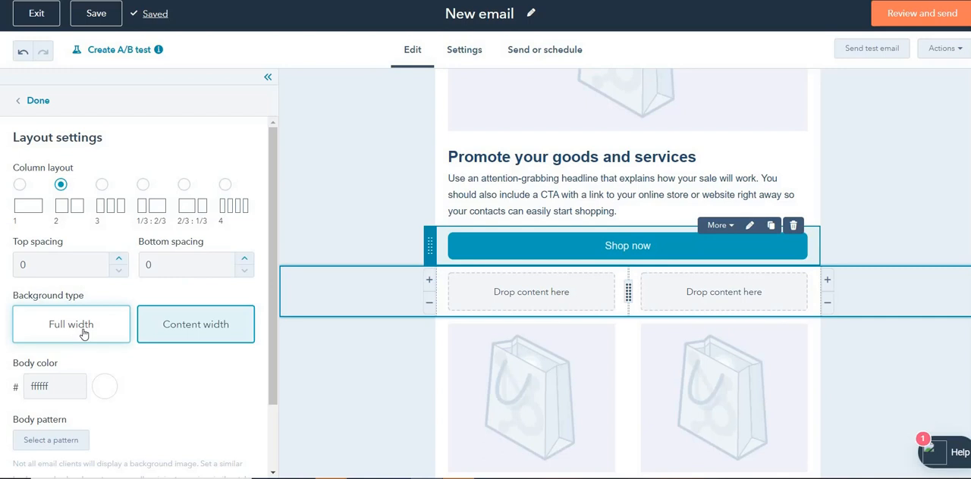
pyautogui.click(195, 324)
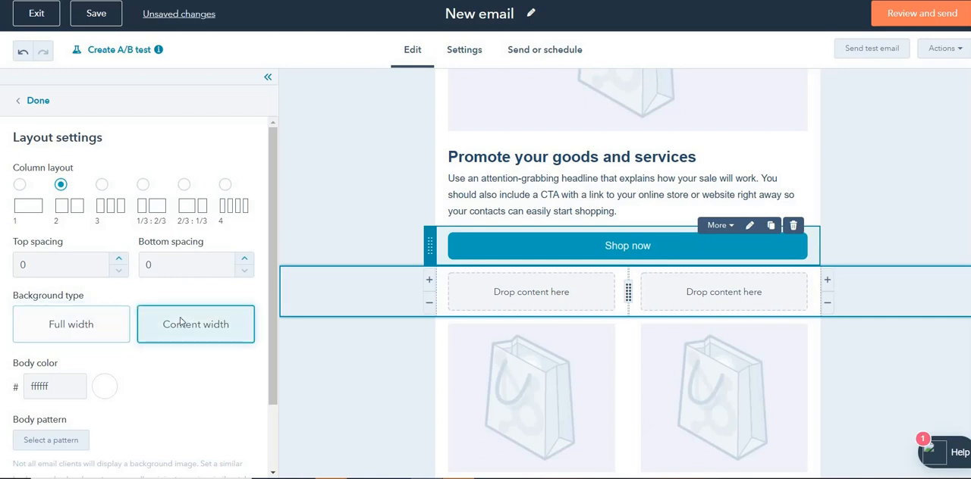
pyautogui.click(105, 386)
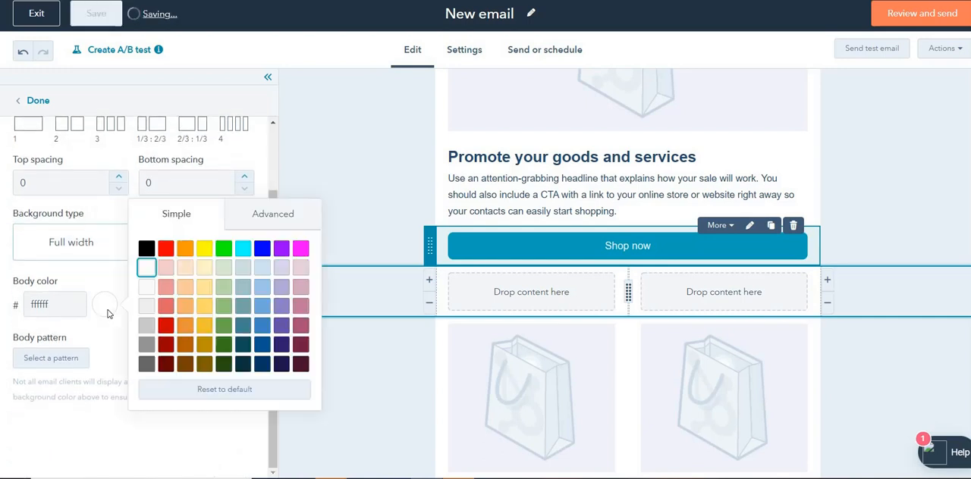
# - Set the section body colour to blue 3D85C6, limited to content width
pyautogui.click(223, 306)
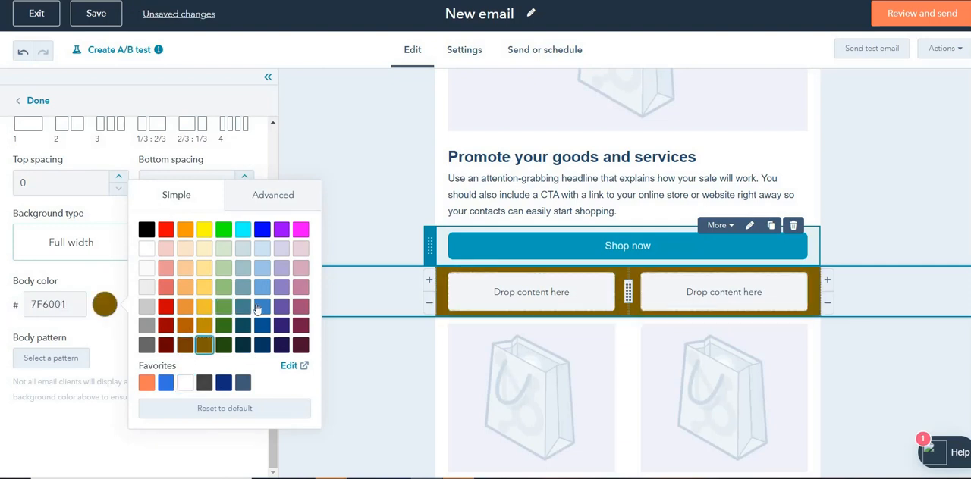
pyautogui.click(262, 306)
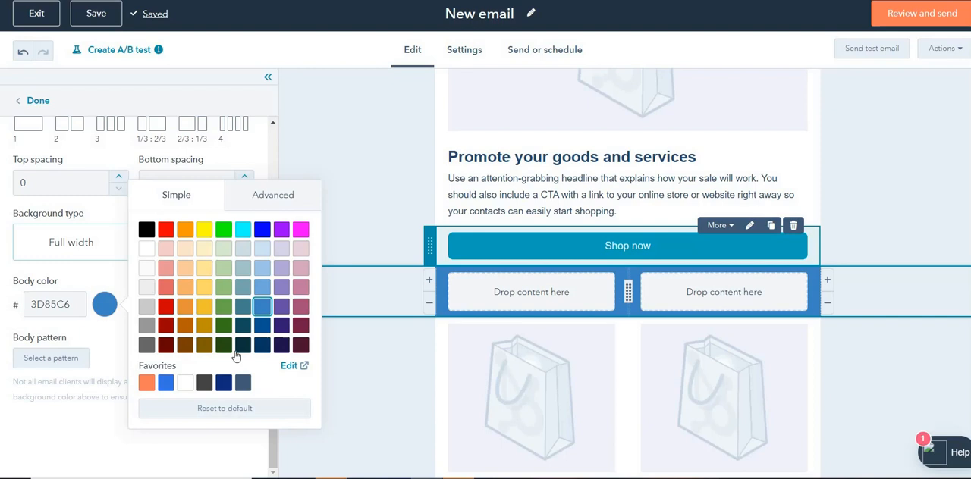
pyautogui.click(273, 195)
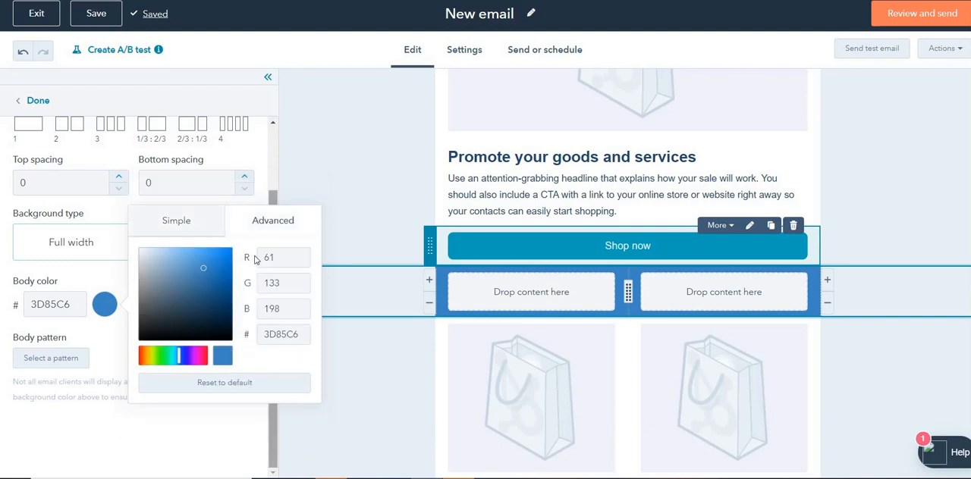
pyautogui.moveTo(254, 324)
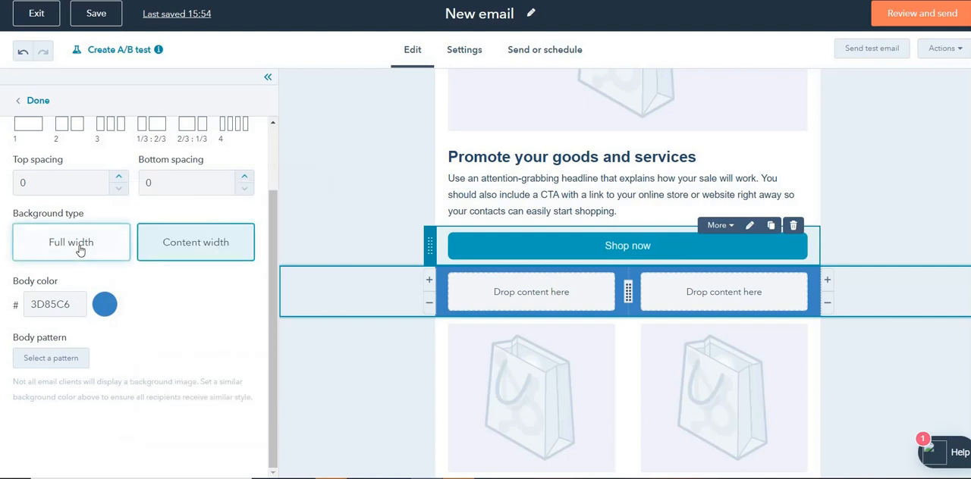
pyautogui.click(70, 242)
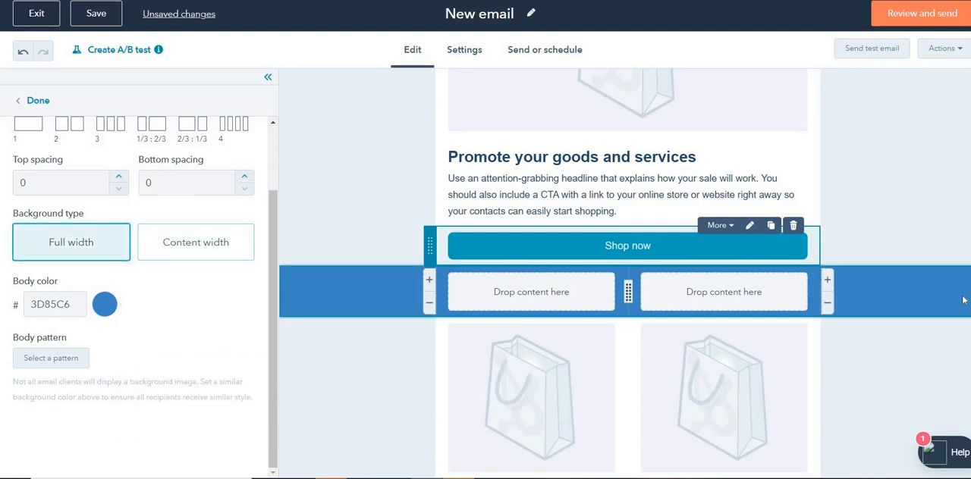
pyautogui.click(196, 242)
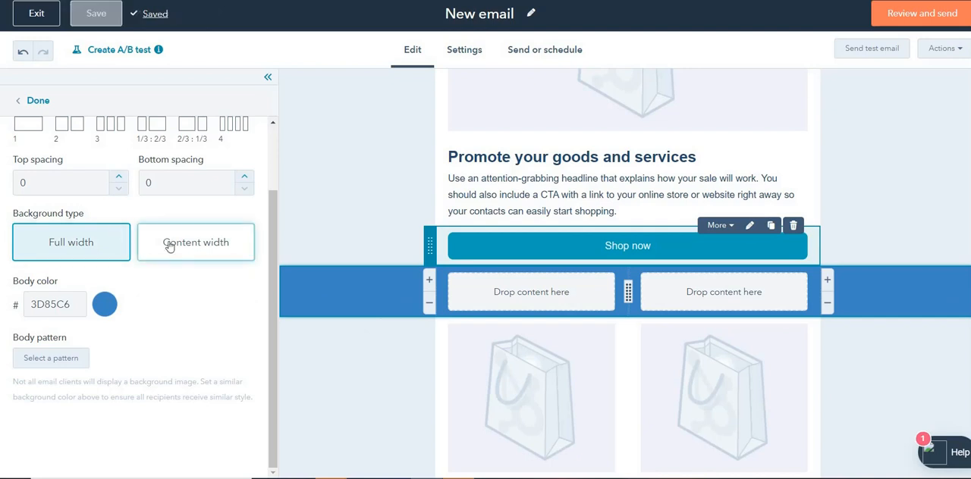
pyautogui.click(195, 242)
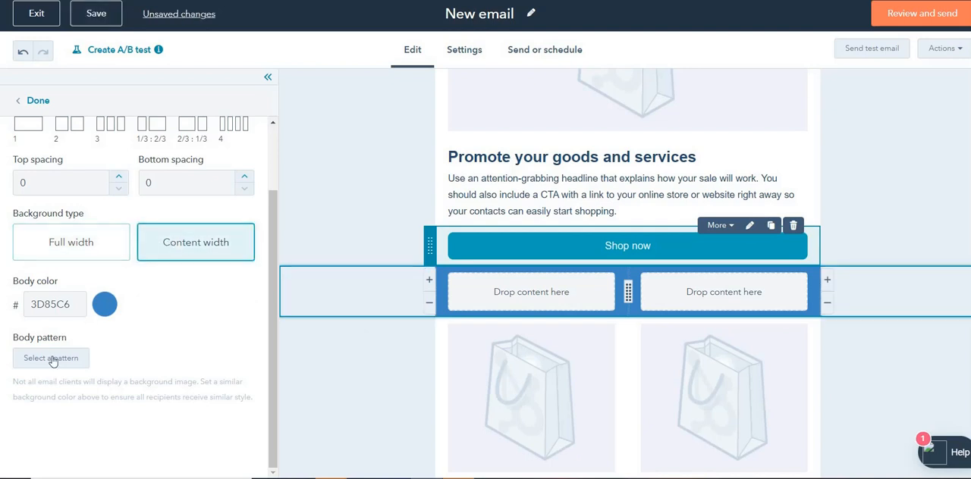
# - Remove the custom background pattern image and finish the section's layout settings
pyautogui.click(51, 359)
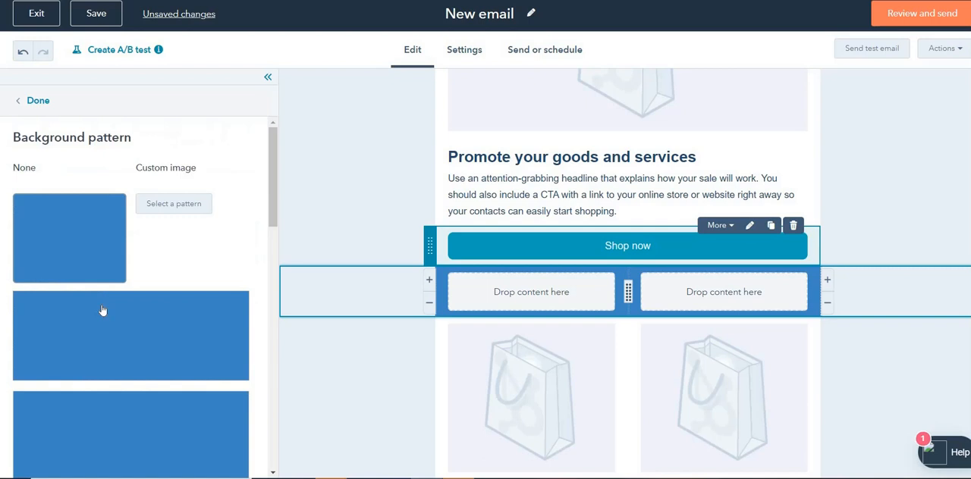
pyautogui.scroll(-3)
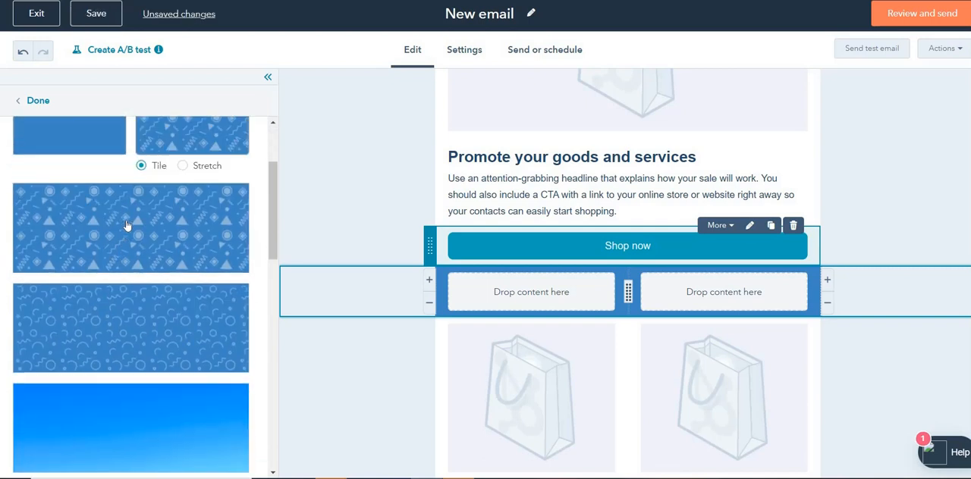
pyautogui.moveTo(261, 273)
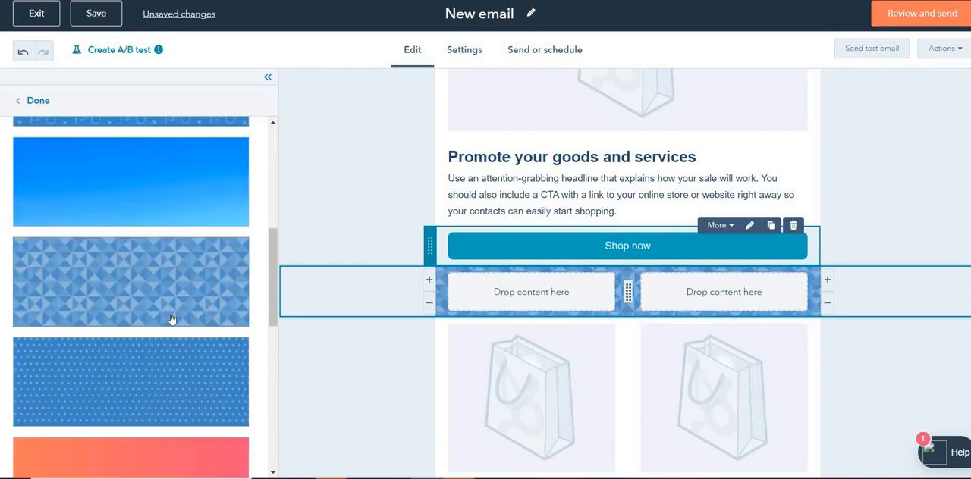
pyautogui.scroll(-3)
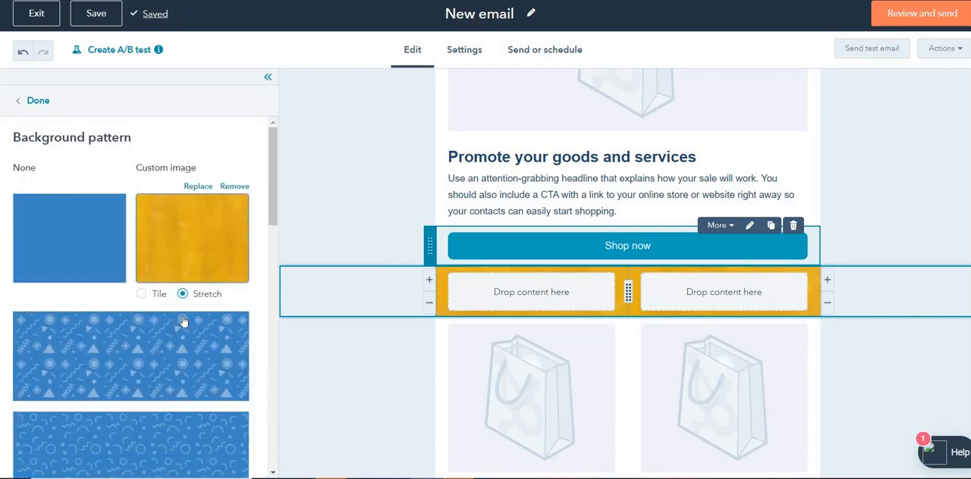
pyautogui.click(235, 186)
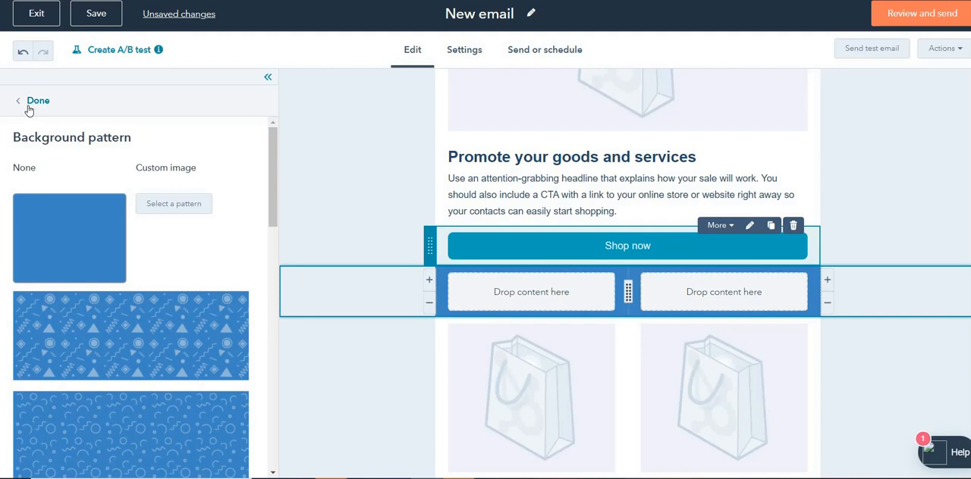
pyautogui.click(37, 100)
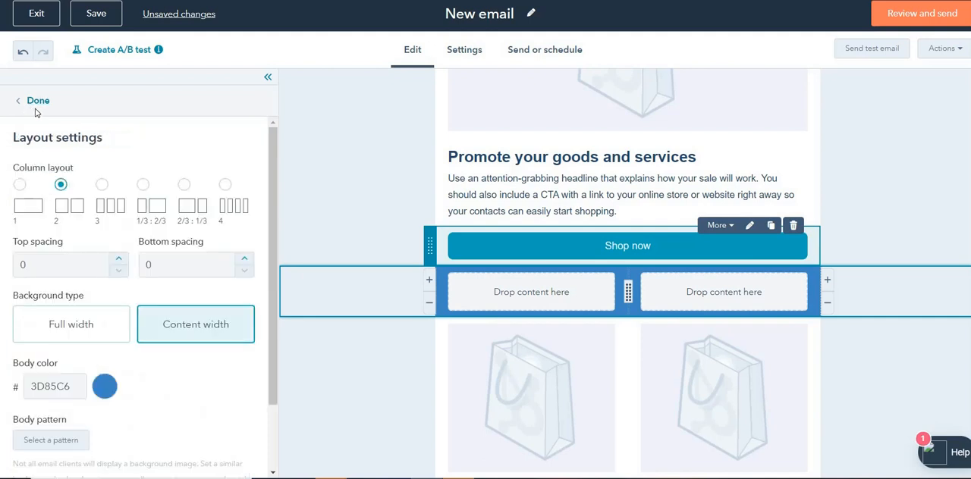
pyautogui.click(37, 100)
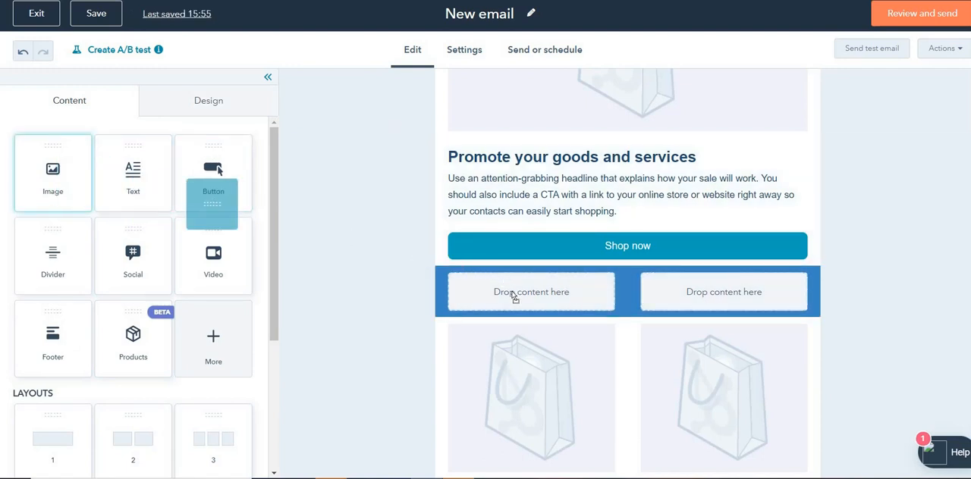
# - Put an Image module in the left column and a Text module on the right
pyautogui.moveTo(53, 169); pyautogui.dragTo(532, 292)
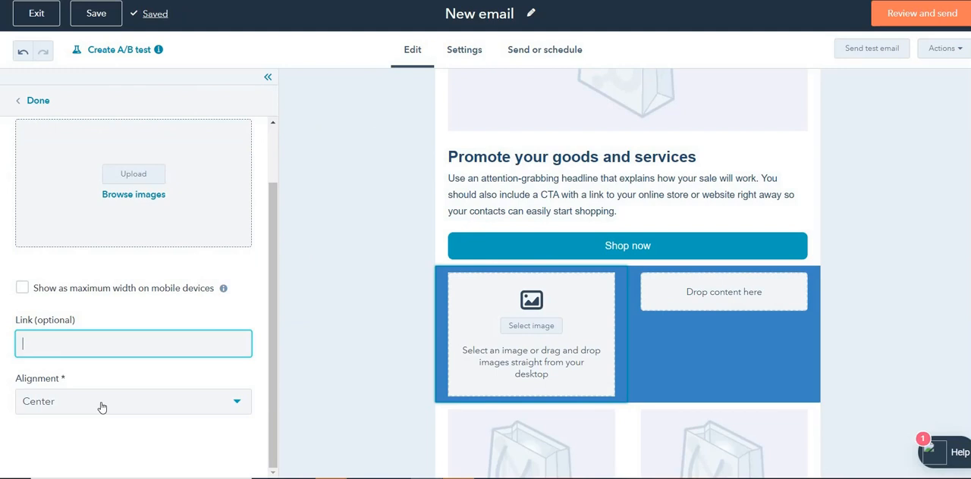
pyautogui.click(133, 401)
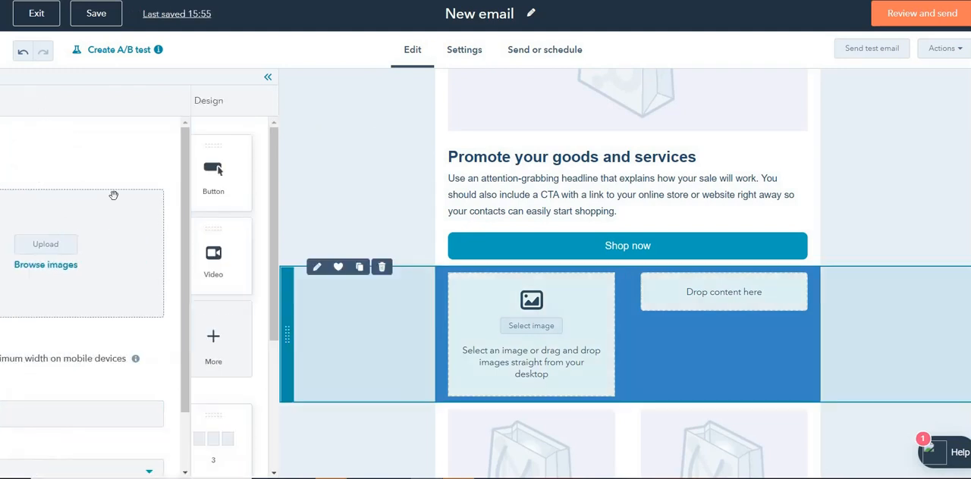
pyautogui.click(69, 100)
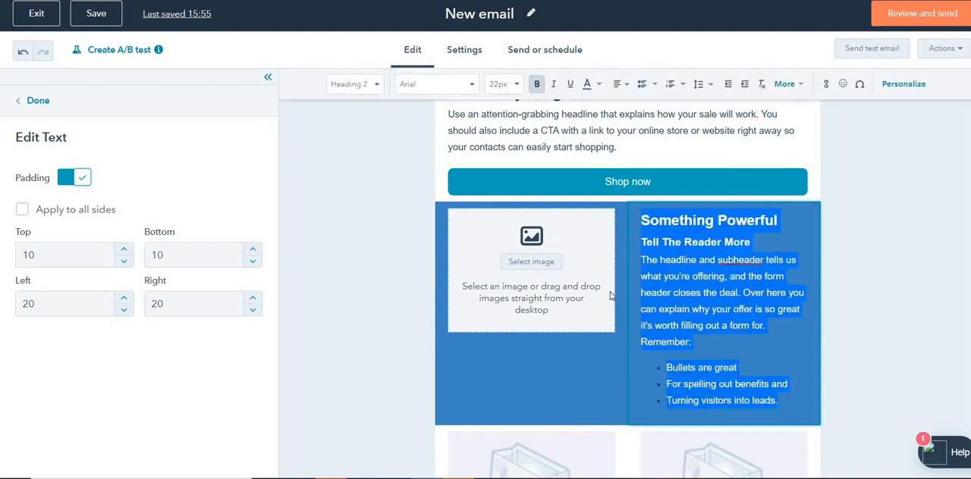
pyautogui.moveTo(603, 93)
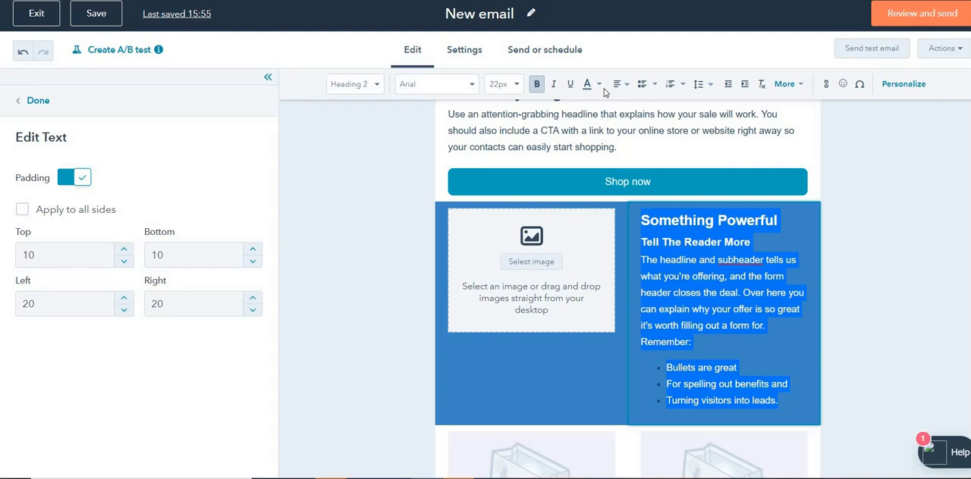
# - Change the selected sample text's font colour to white
pyautogui.click(597, 83)
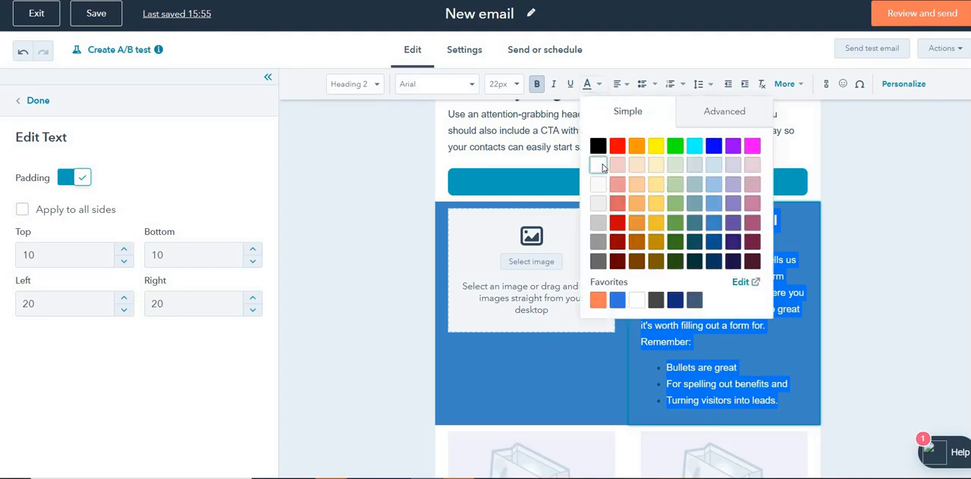
pyautogui.click(36, 100)
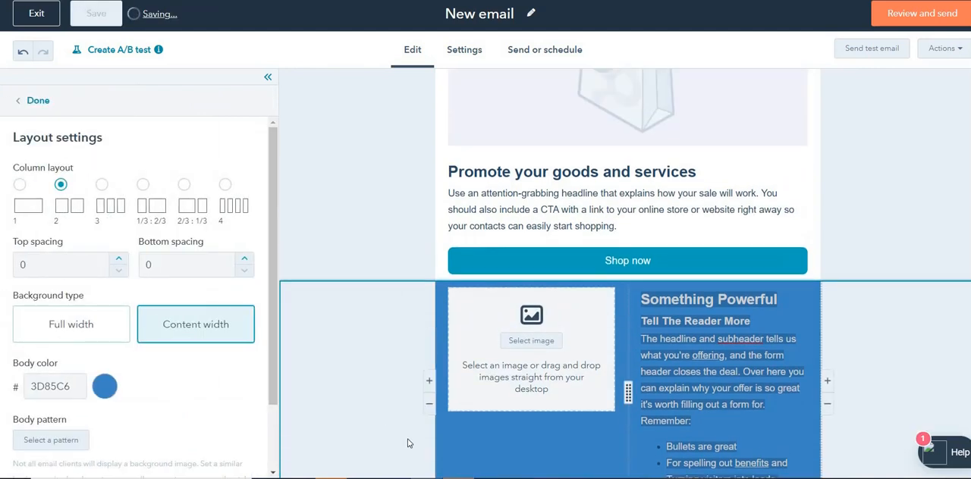
# - Save the blue image-and-text section as a reusable section named 'Image + text'
pyautogui.scroll(-3)
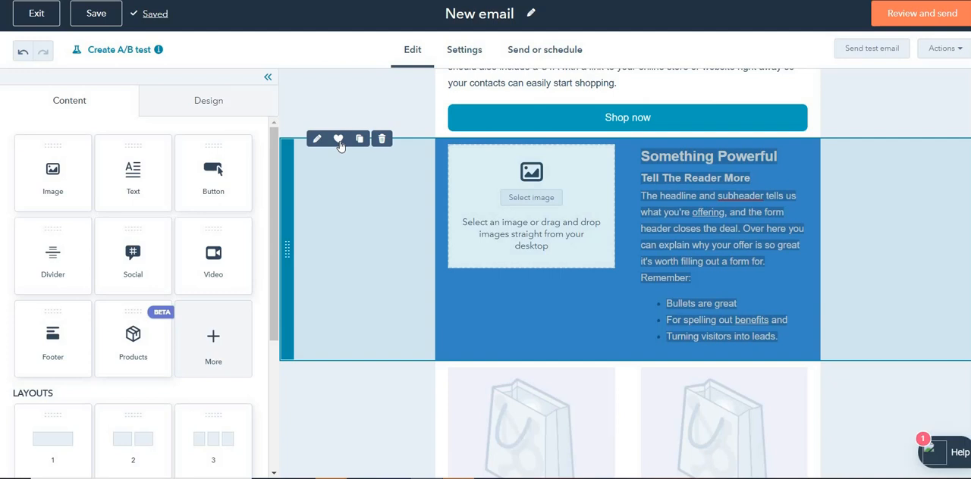
pyautogui.moveTo(338, 139)
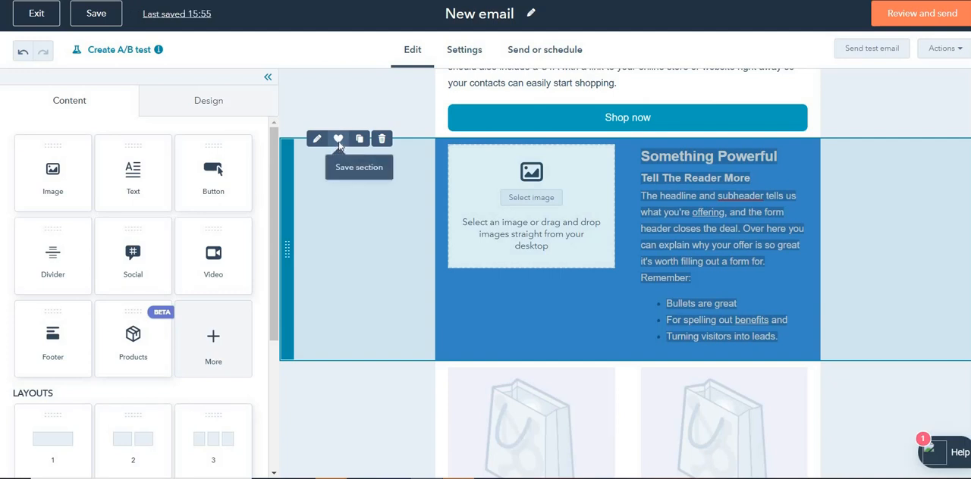
pyautogui.click(339, 138)
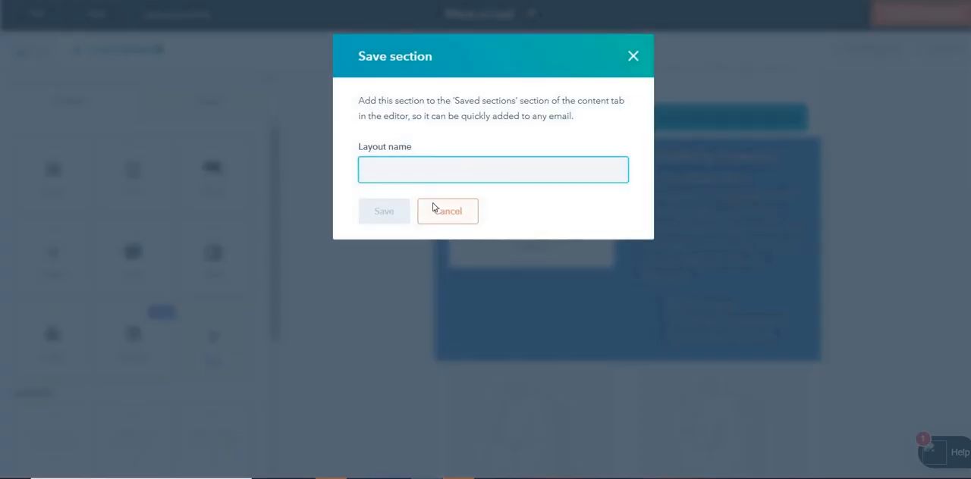
pyautogui.write('Image')
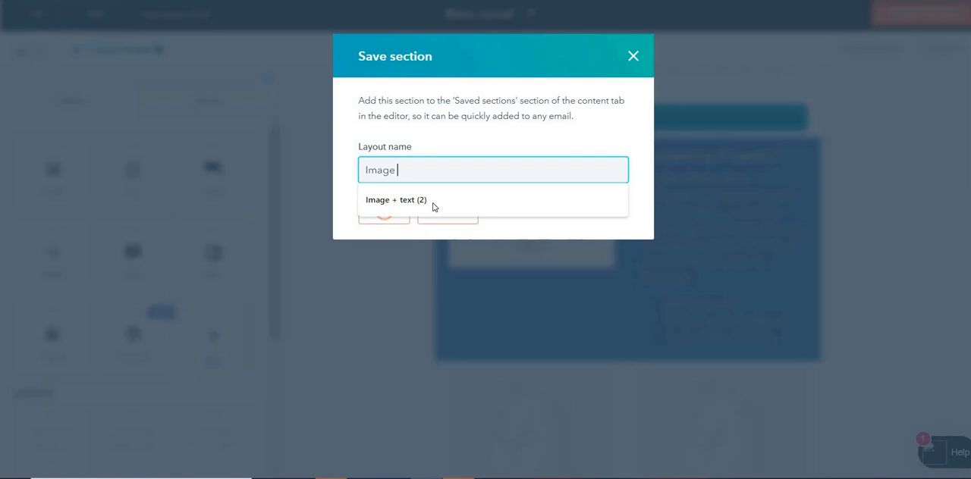
pyautogui.write('+')
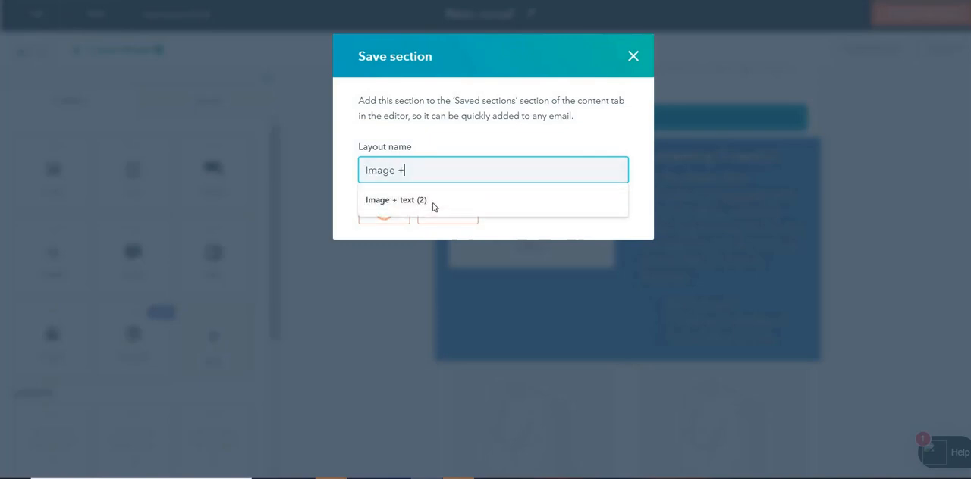
pyautogui.write('text')
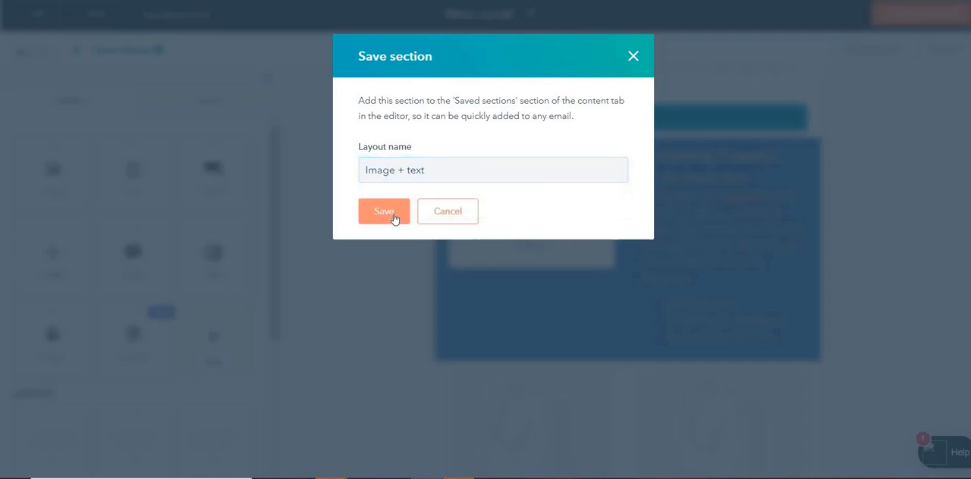
pyautogui.click(383, 211)
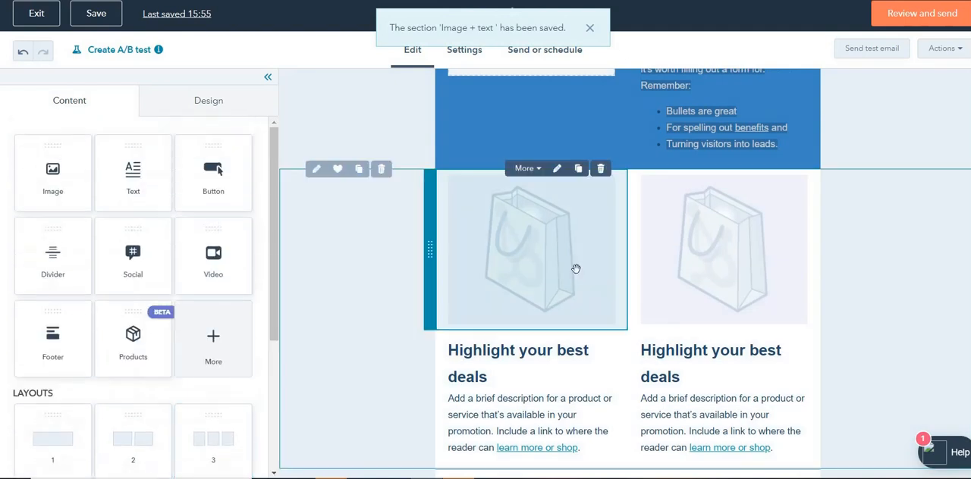
# - Clone the blue image-and-text section to create a copy below it
pyautogui.scroll(-3)
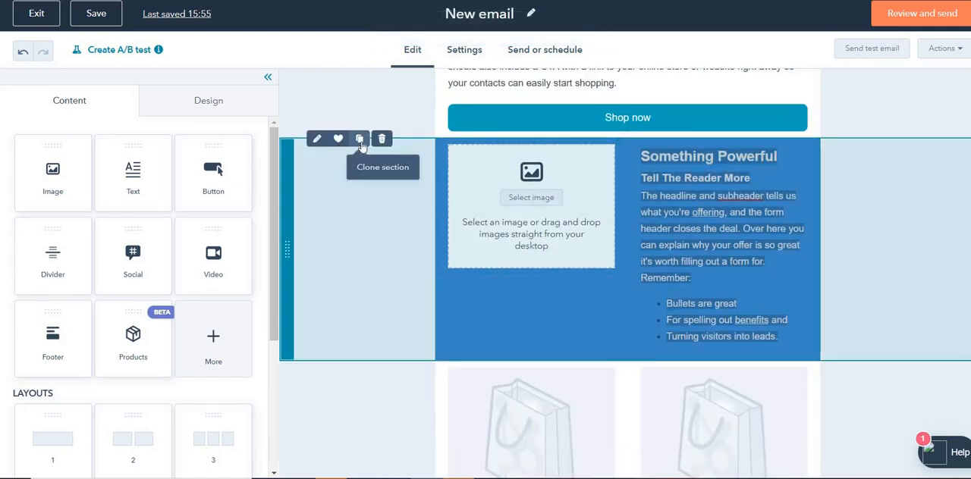
pyautogui.click(361, 139)
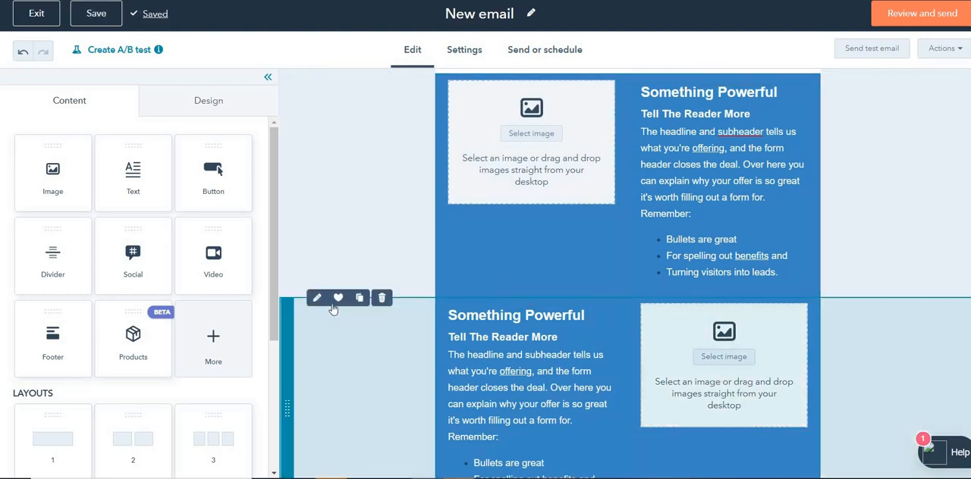
# - Save the flipped blue text-first section as a reusable section named 'Text + image'
pyautogui.click(338, 297)
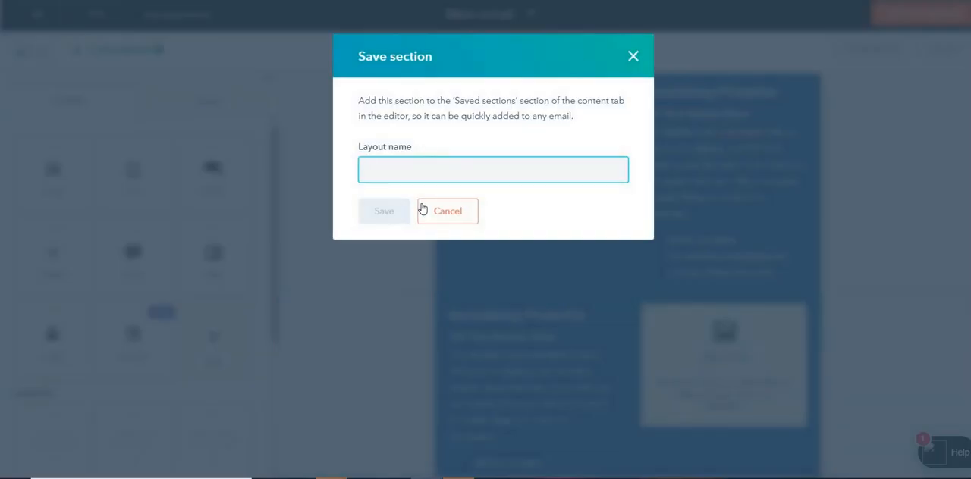
pyautogui.click(493, 169)
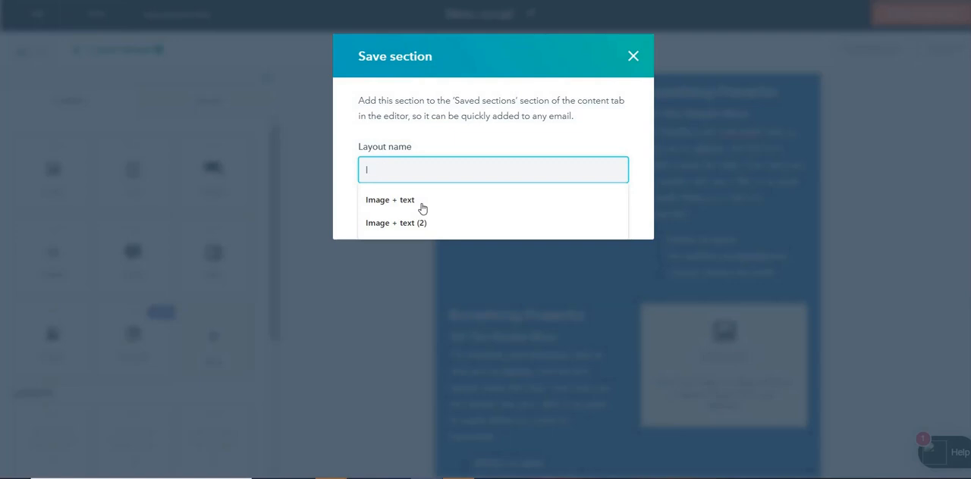
pyautogui.write('Text +')
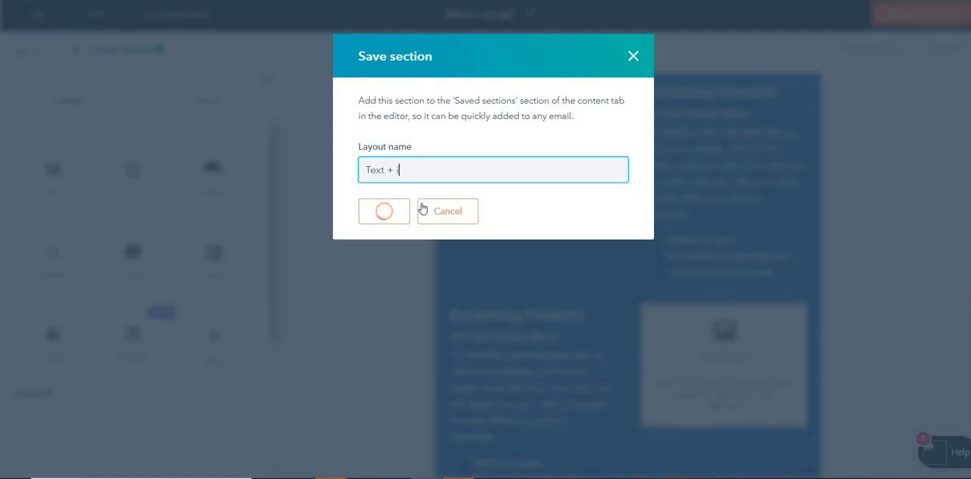
pyautogui.write('image')
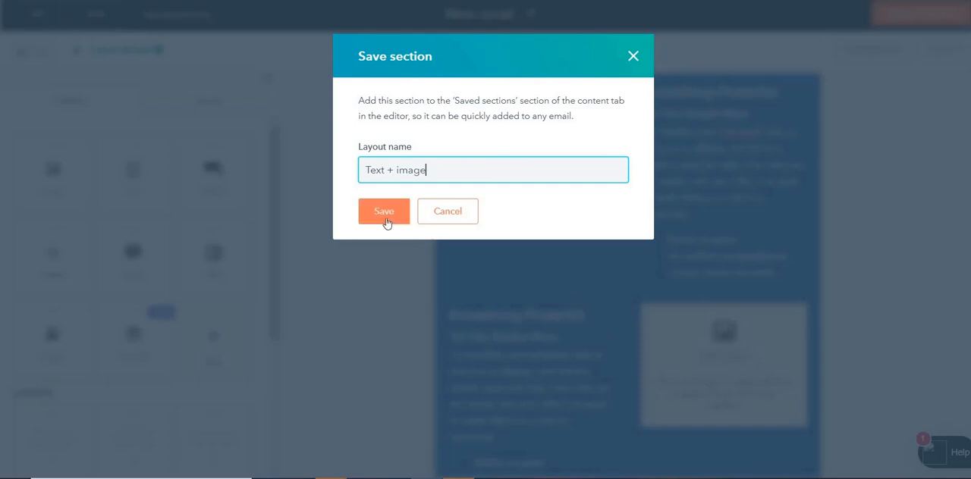
pyautogui.click(383, 210)
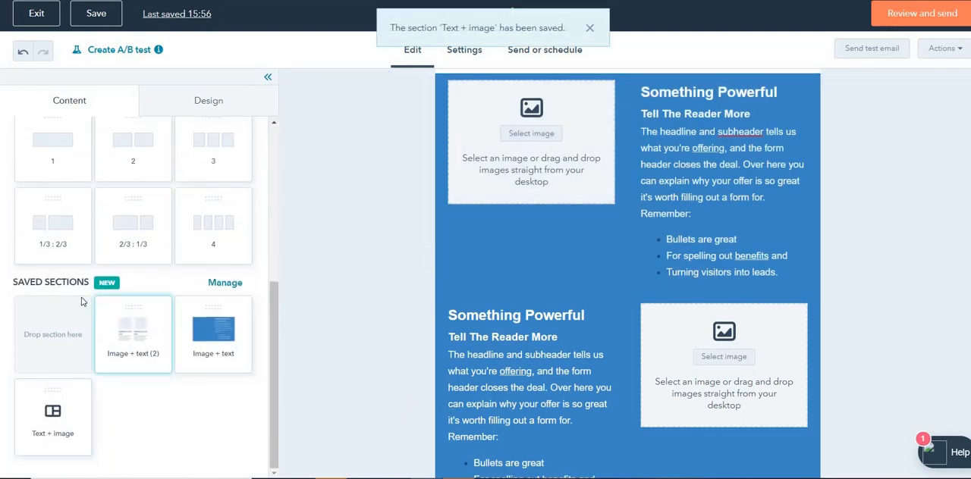
pyautogui.click(225, 282)
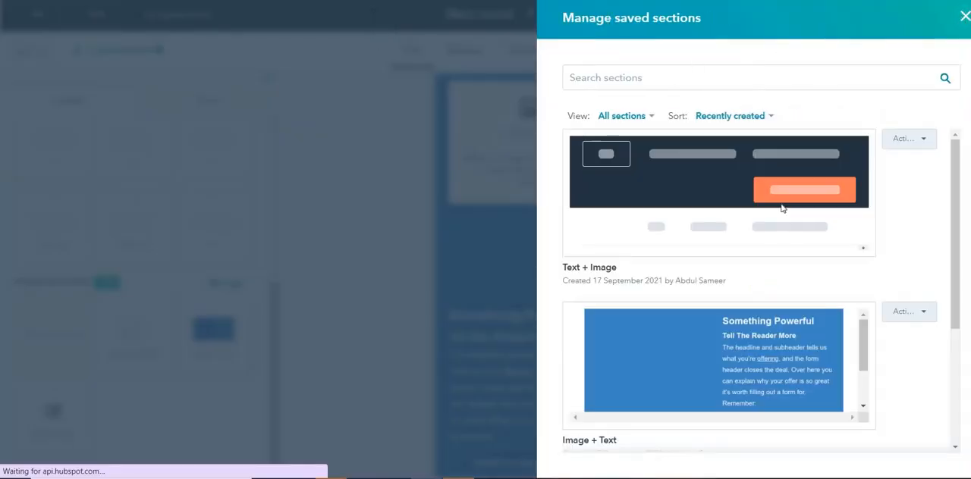
pyautogui.scroll(-3)
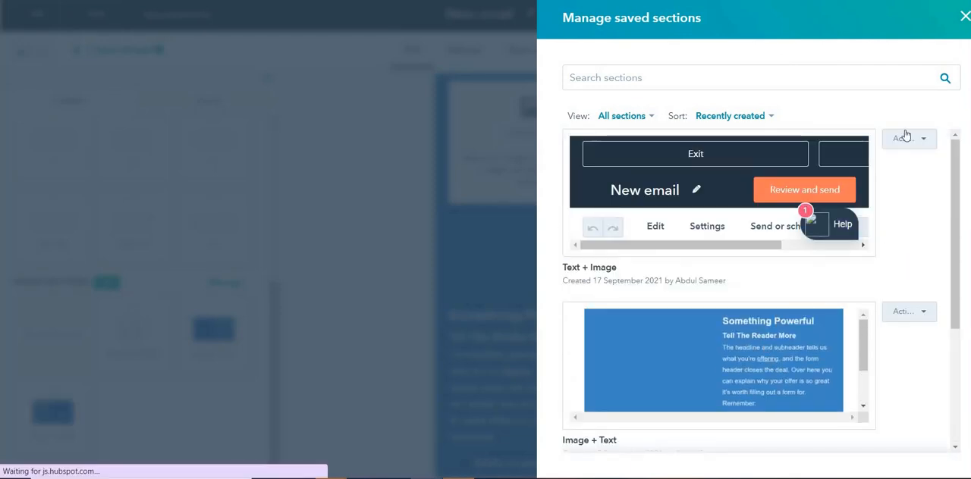
pyautogui.click(909, 138)
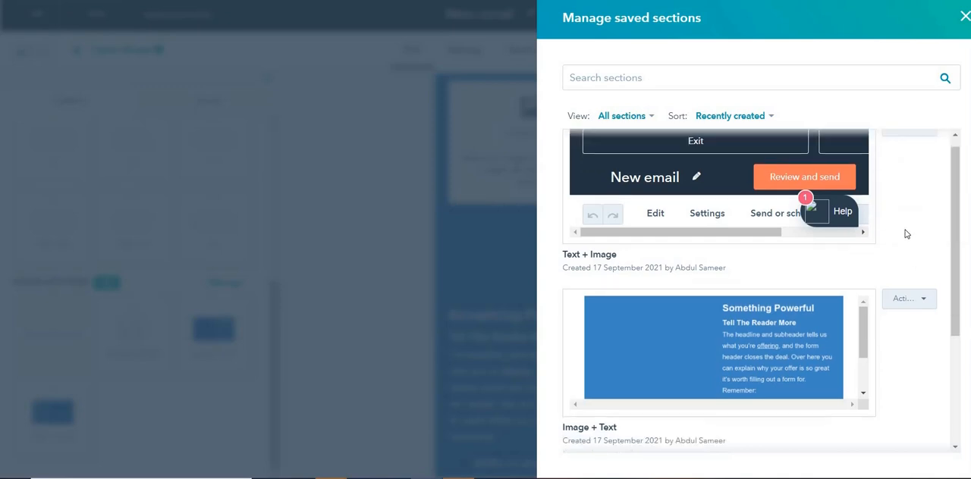
pyautogui.click(909, 183)
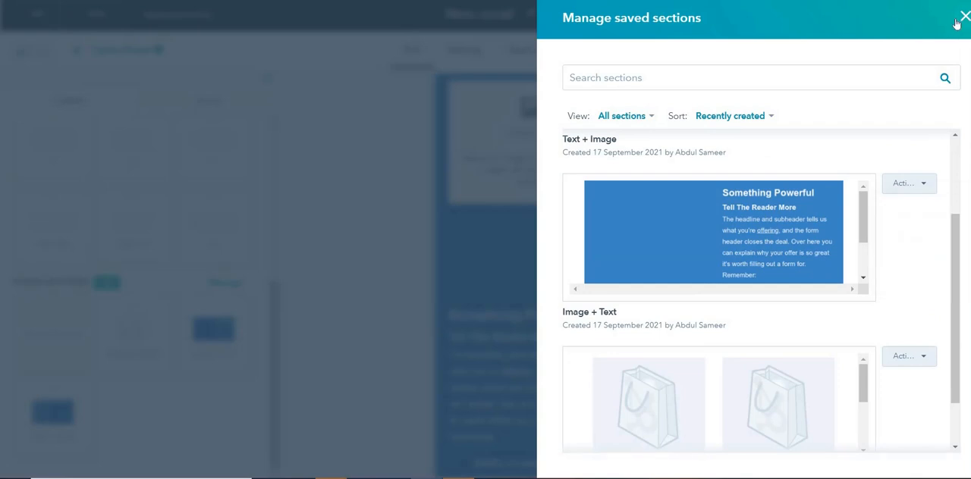
pyautogui.click(965, 17)
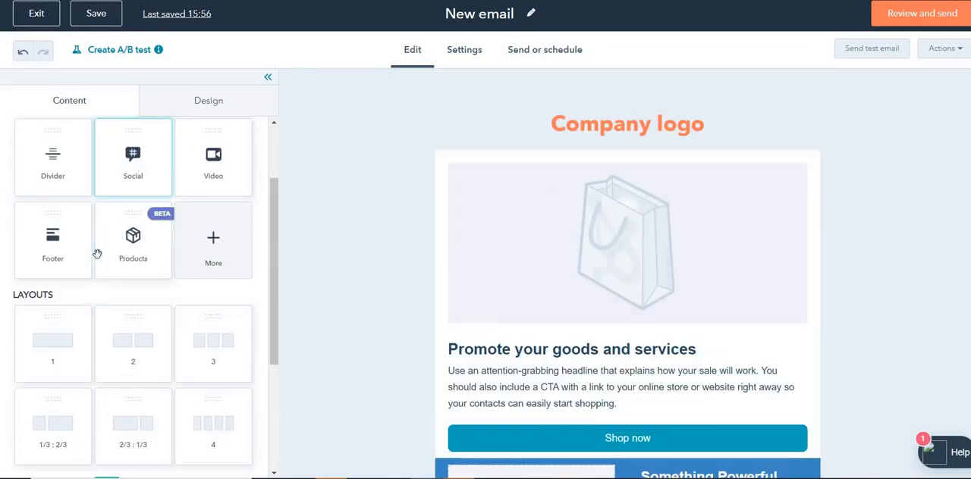
# - Add an empty 1/3 : 2/3 two-column layout below the blue sections and finish editing
pyautogui.scroll(-3)
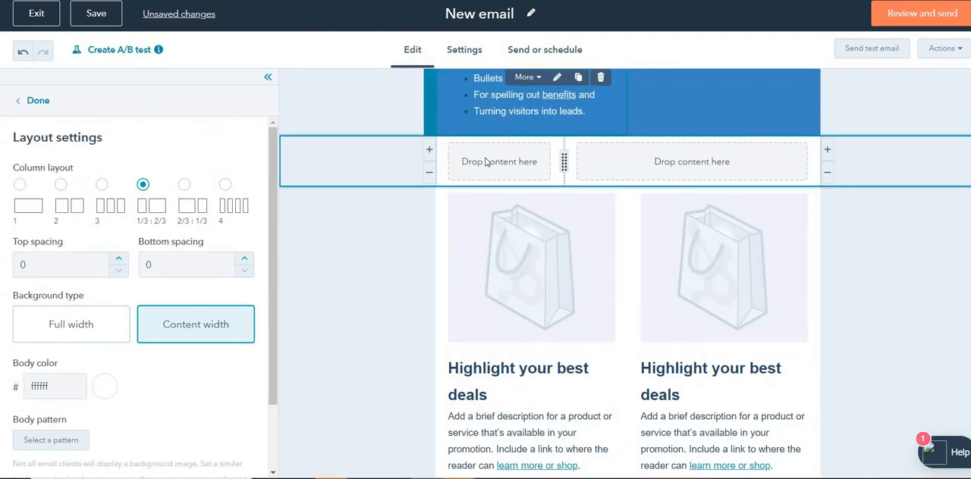
pyautogui.click(96, 14)
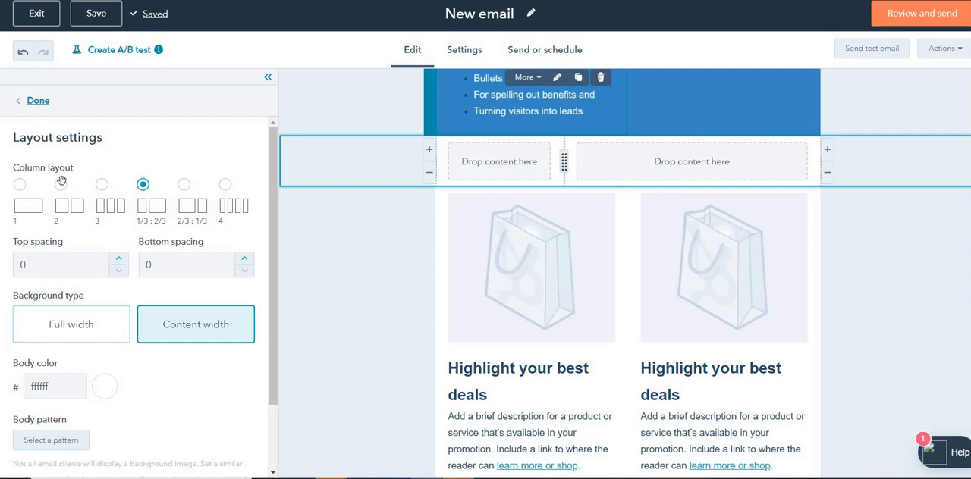
pyautogui.click(37, 100)
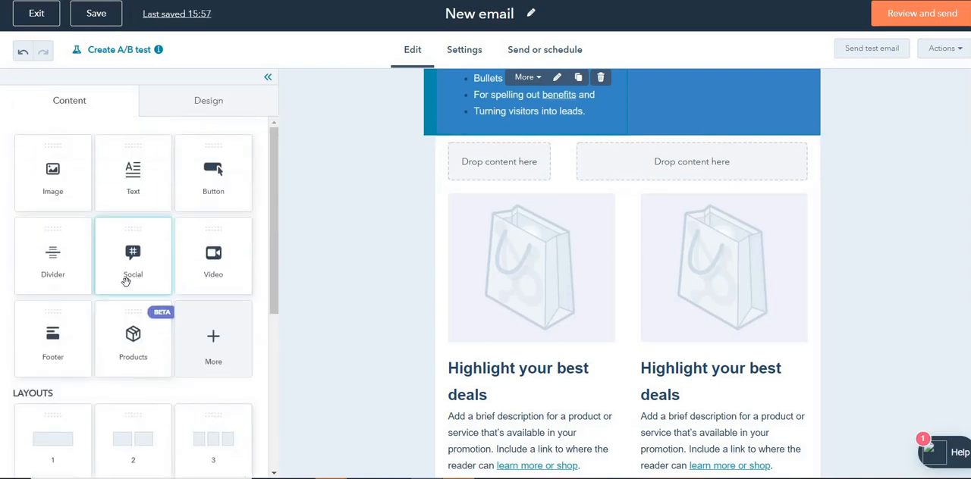